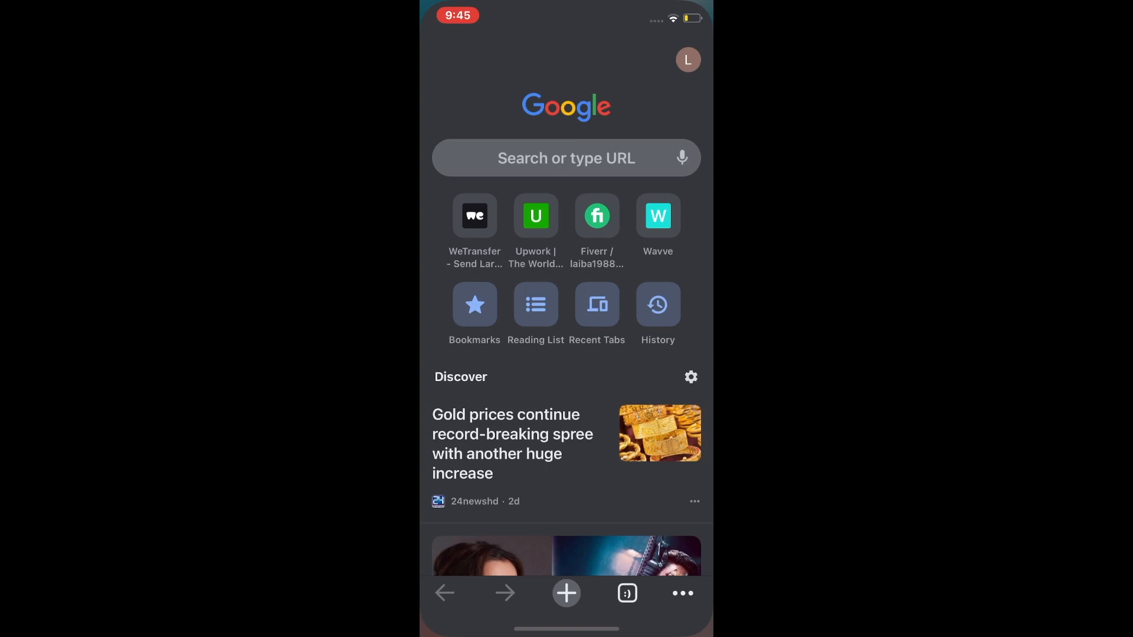
Rerun the earlier 'bereal login account' search from the address bar history suggestion.
{"action": "left_click", "coordinate": [566, 157]}
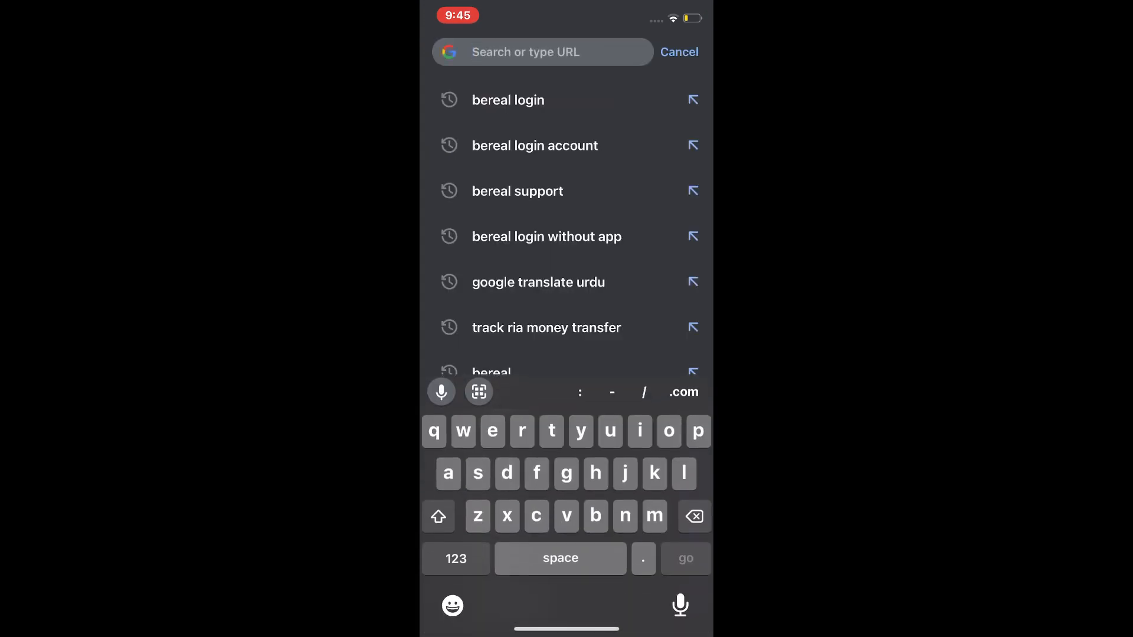
{"action": "left_click", "coordinate": [534, 145]}
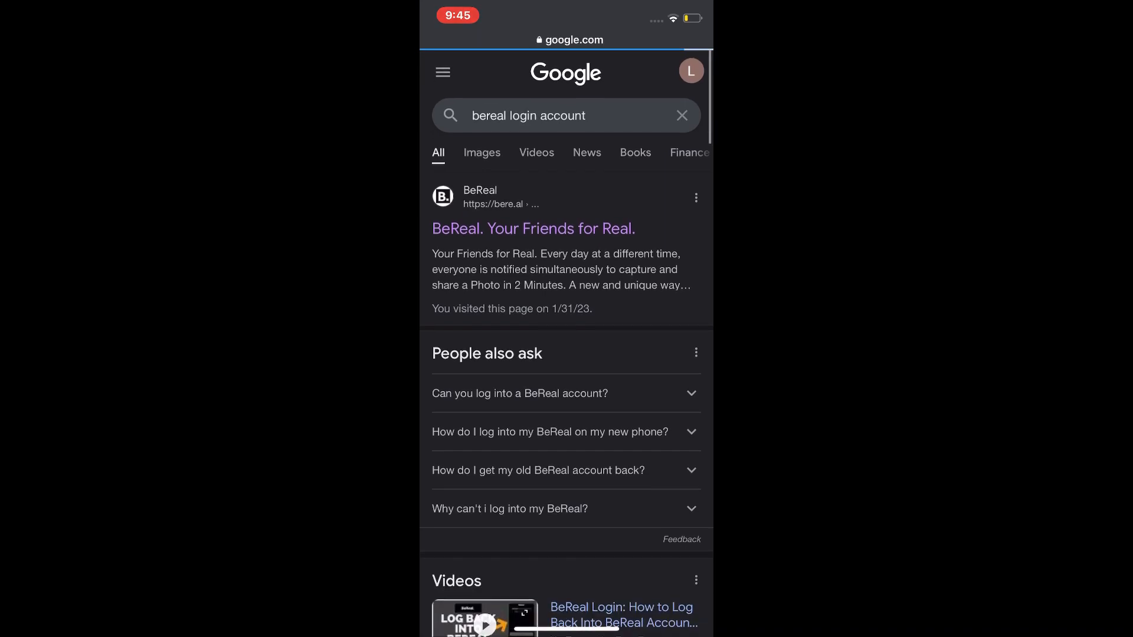
Reach the bereal.fans site from the results and show its signed-in side menu with Settings, Language and Log out.
{"action": "scroll", "scroll_direction": "down", "scroll_amount": 3}
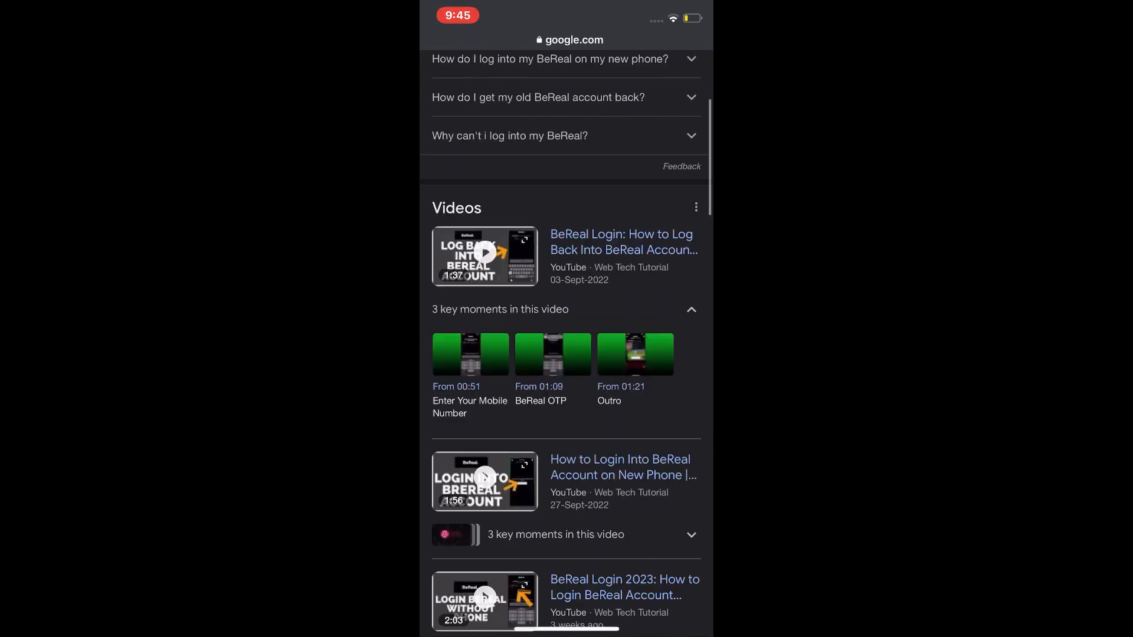
{"action": "scroll", "scroll_direction": "down", "scroll_amount": 3}
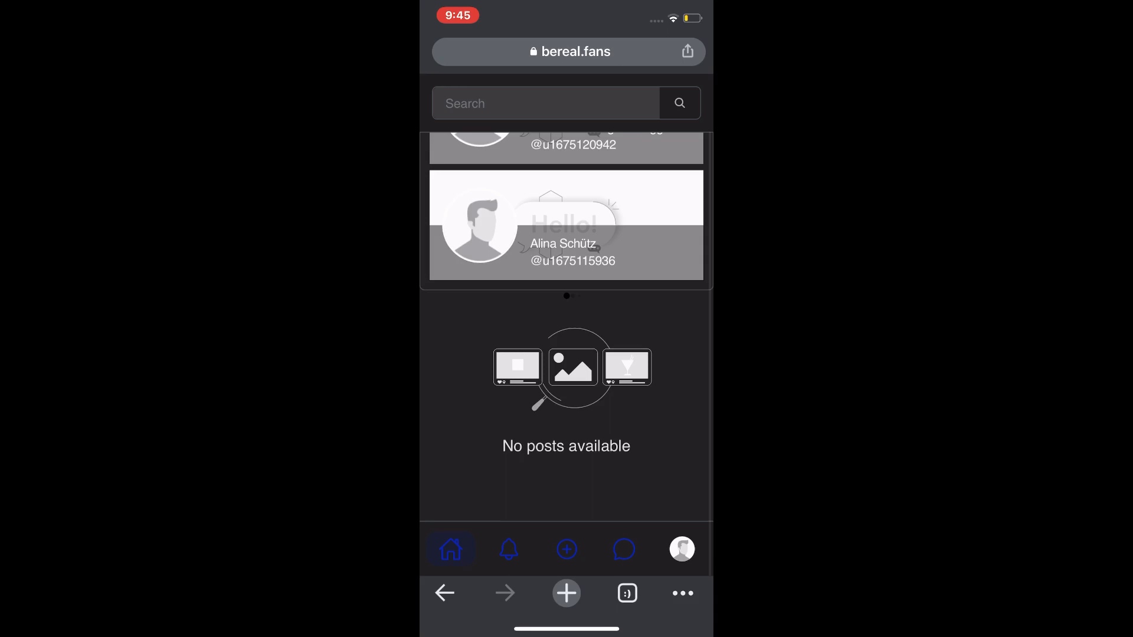
{"action": "left_click", "coordinate": [681, 549]}
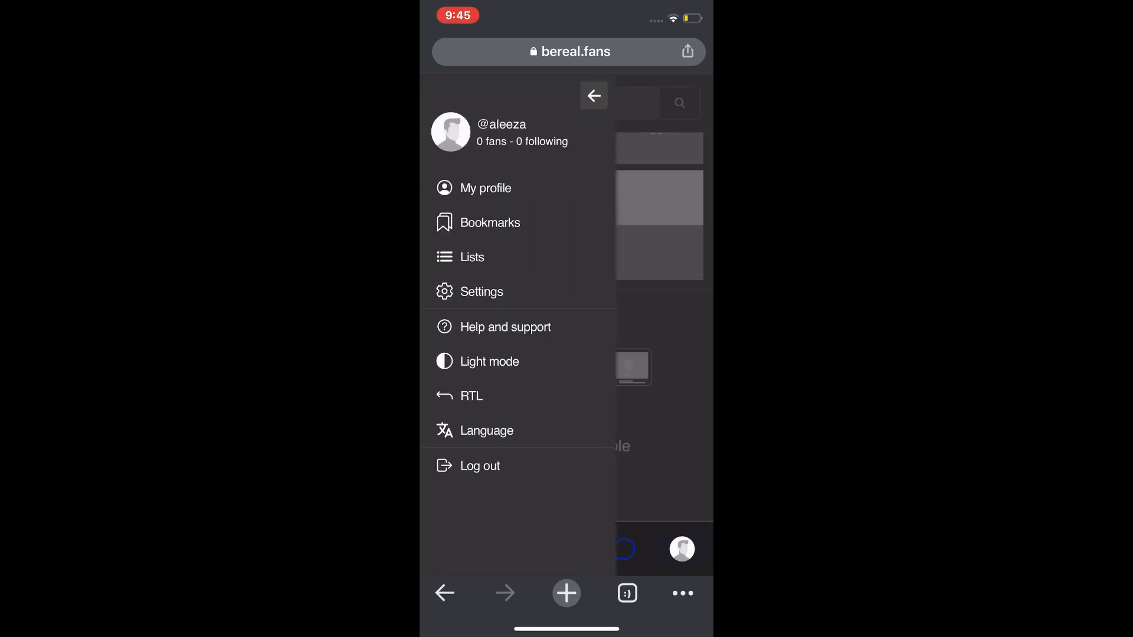